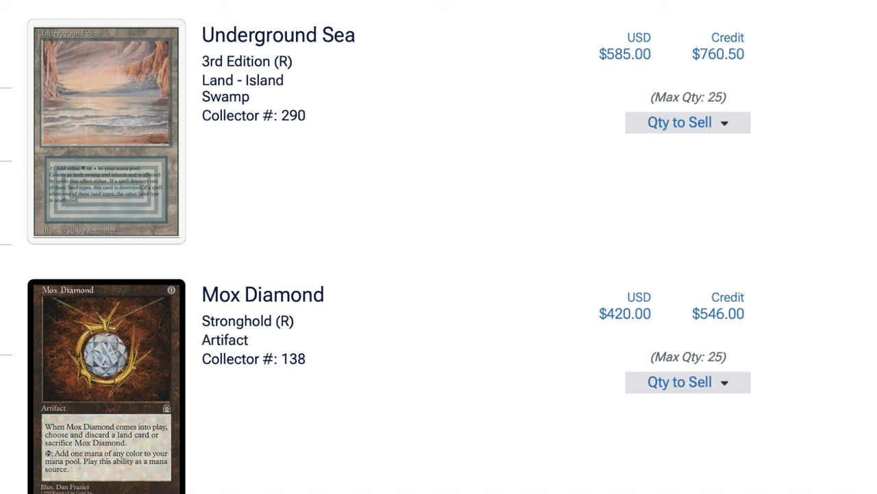
scroll(down, 3)
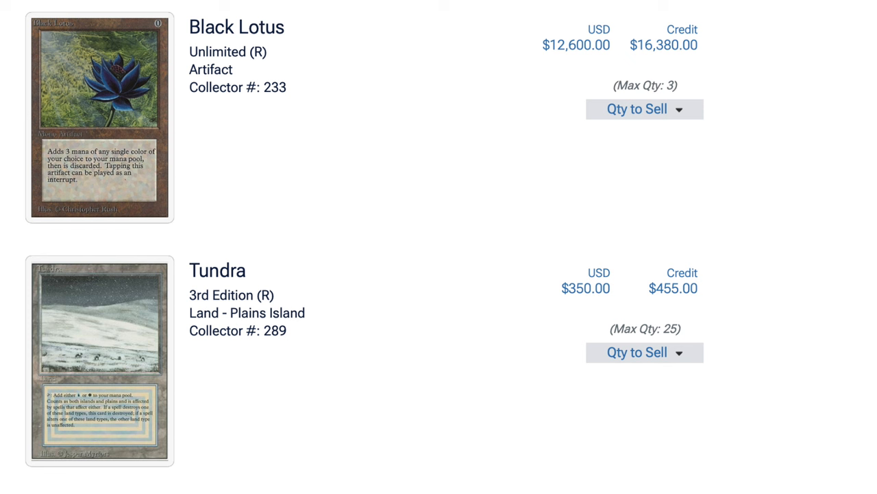
scroll(down, 3)
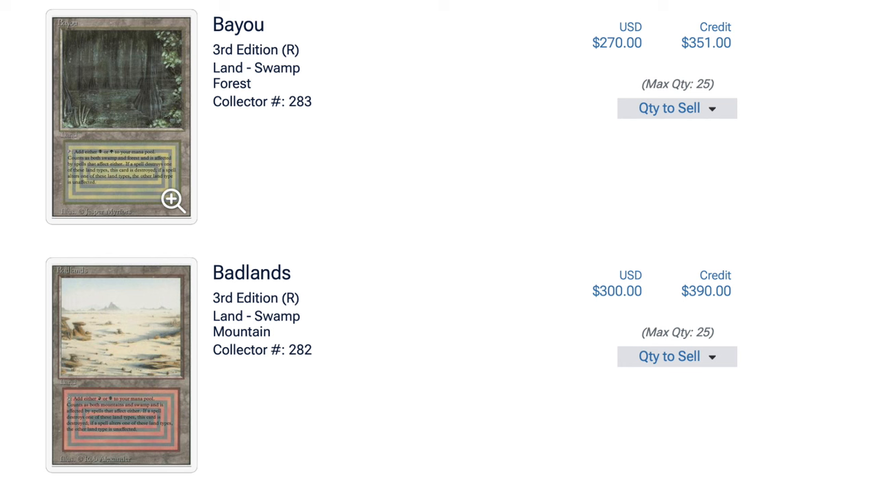
scroll(down, 3)
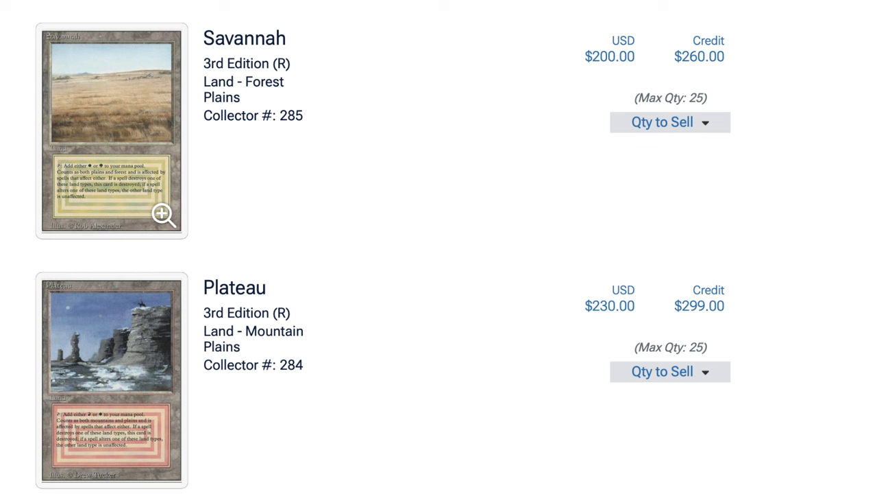
scroll(down, 3)
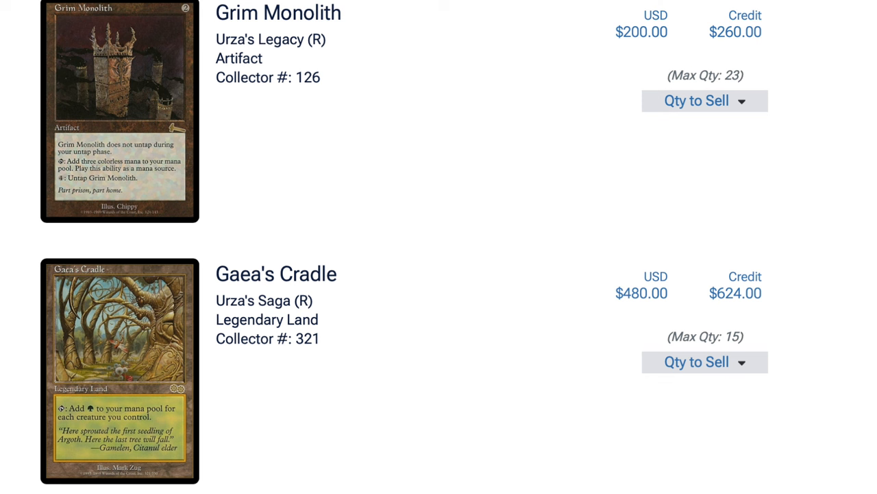
scroll(down, 3)
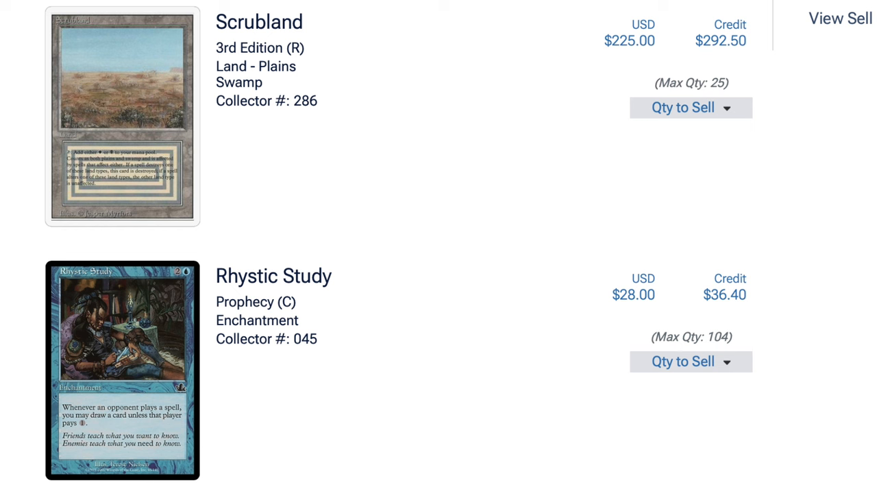
scroll(down, 3)
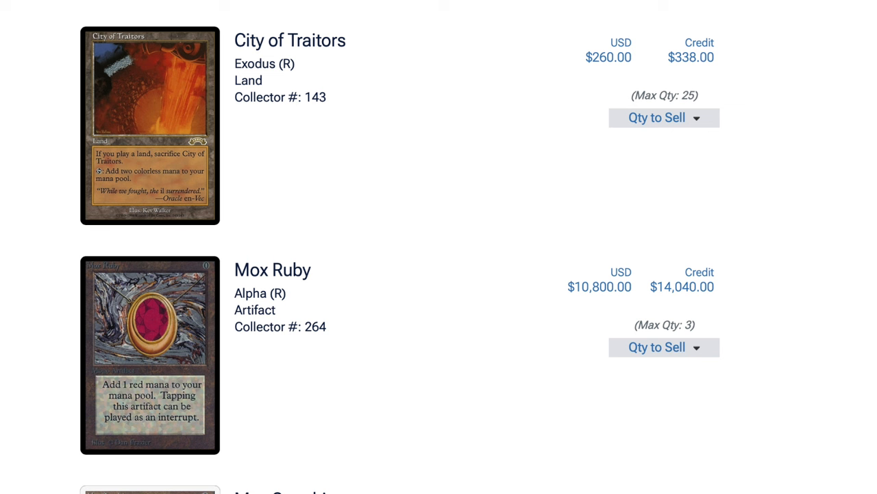
scroll(down, 3)
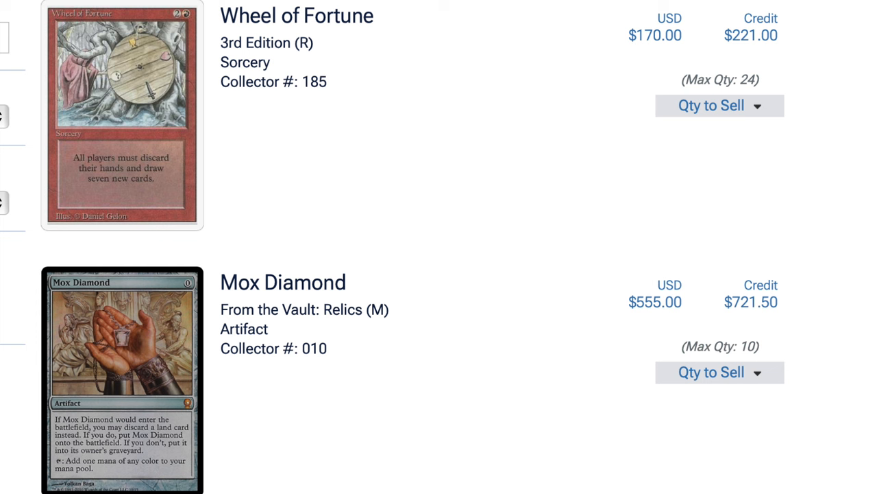
scroll(down, 3)
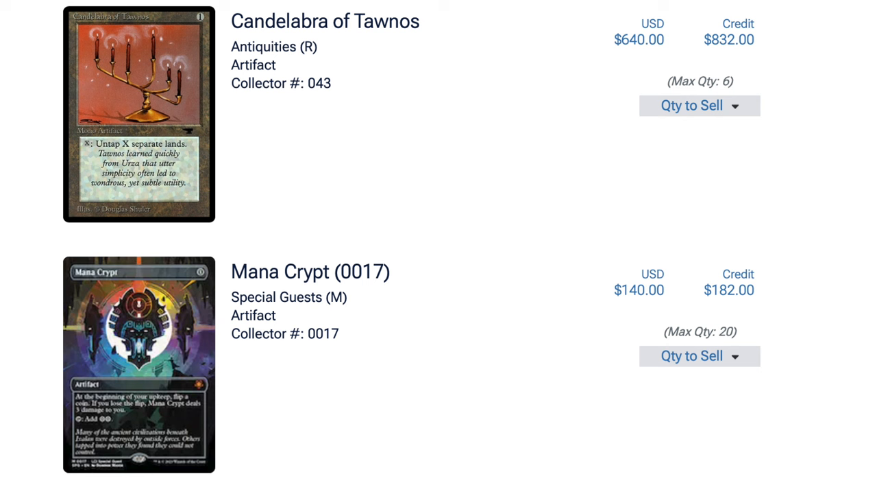
scroll(down, 3)
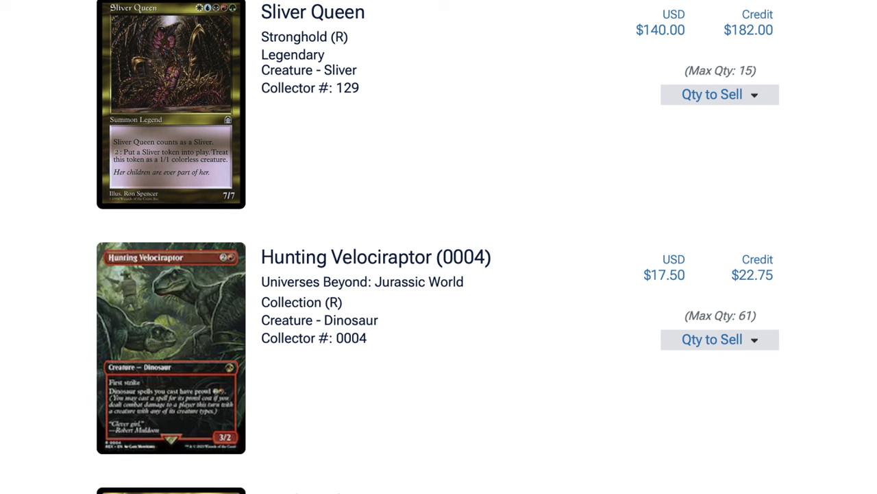